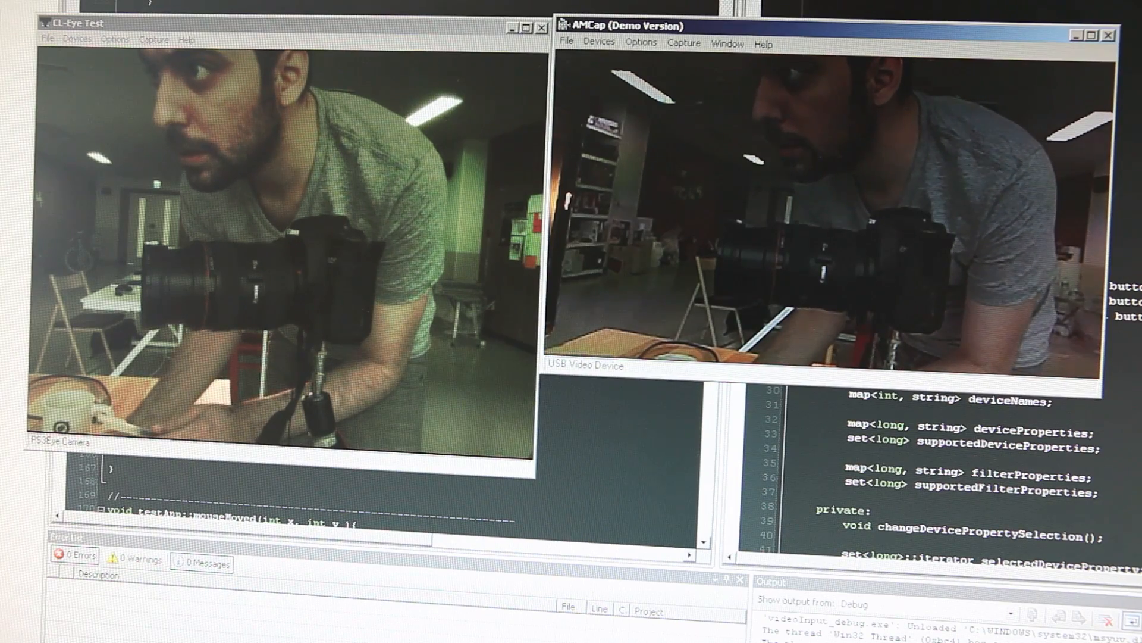
Through Options > Video Capture Pin, apply MJPG at 864 x 480 and 5 fps.
left_click(114, 39)
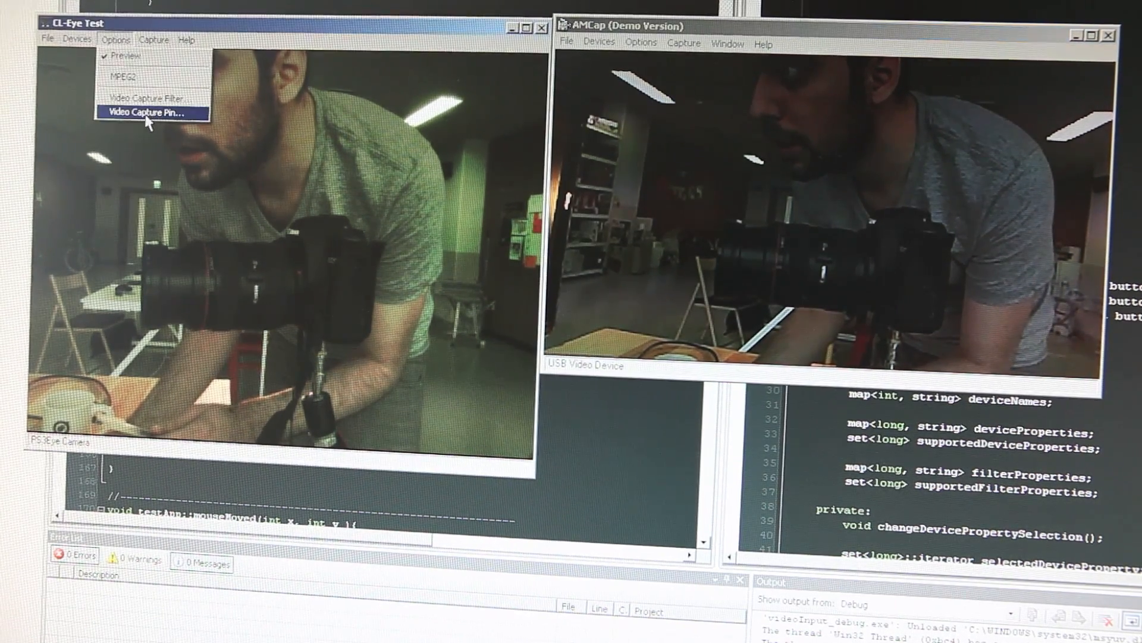
left_click(150, 113)
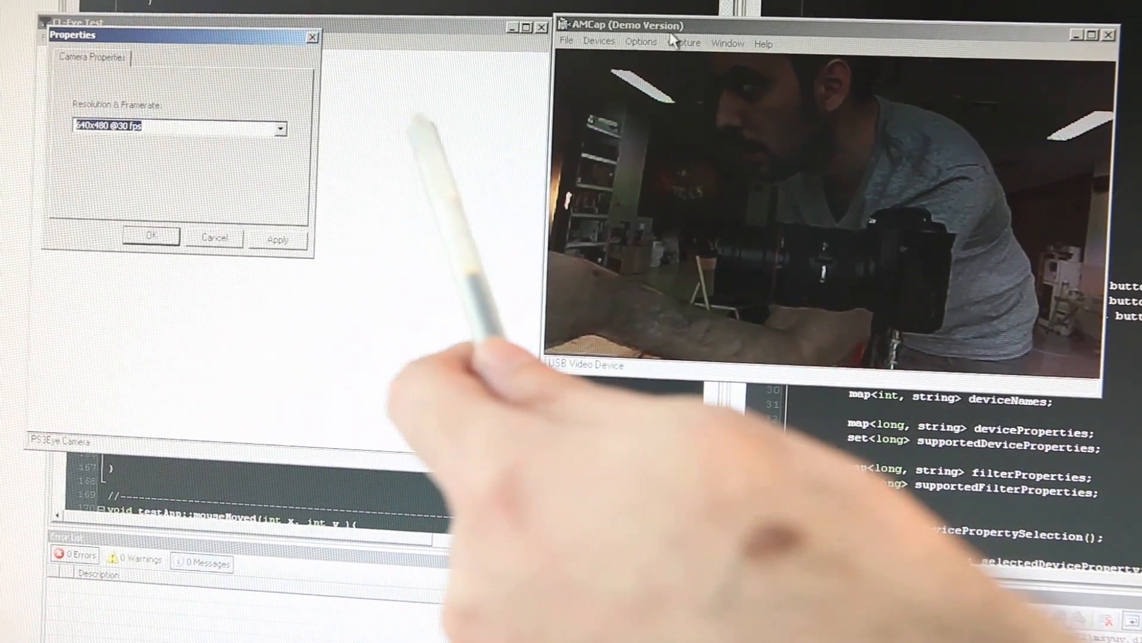
left_click(684, 43)
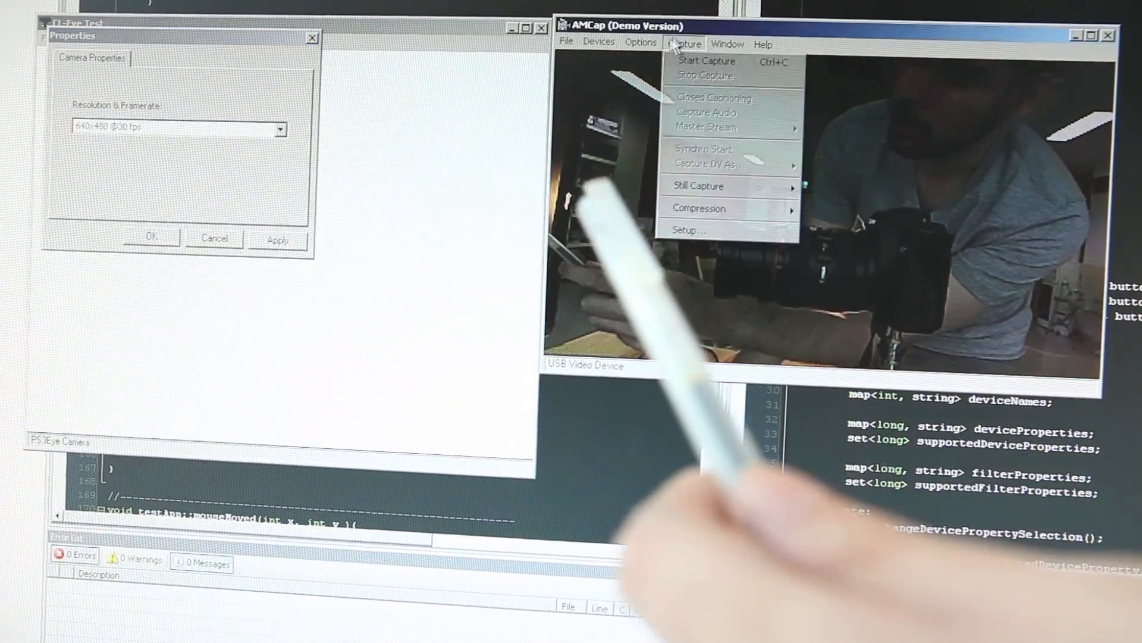
left_click(641, 43)
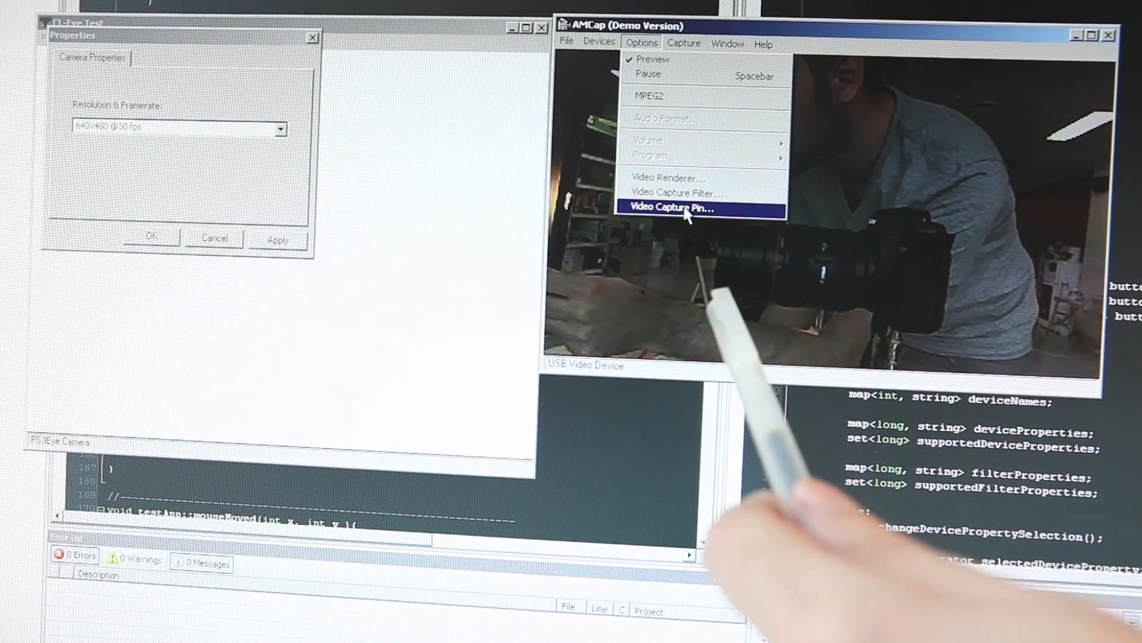
left_click(676, 208)
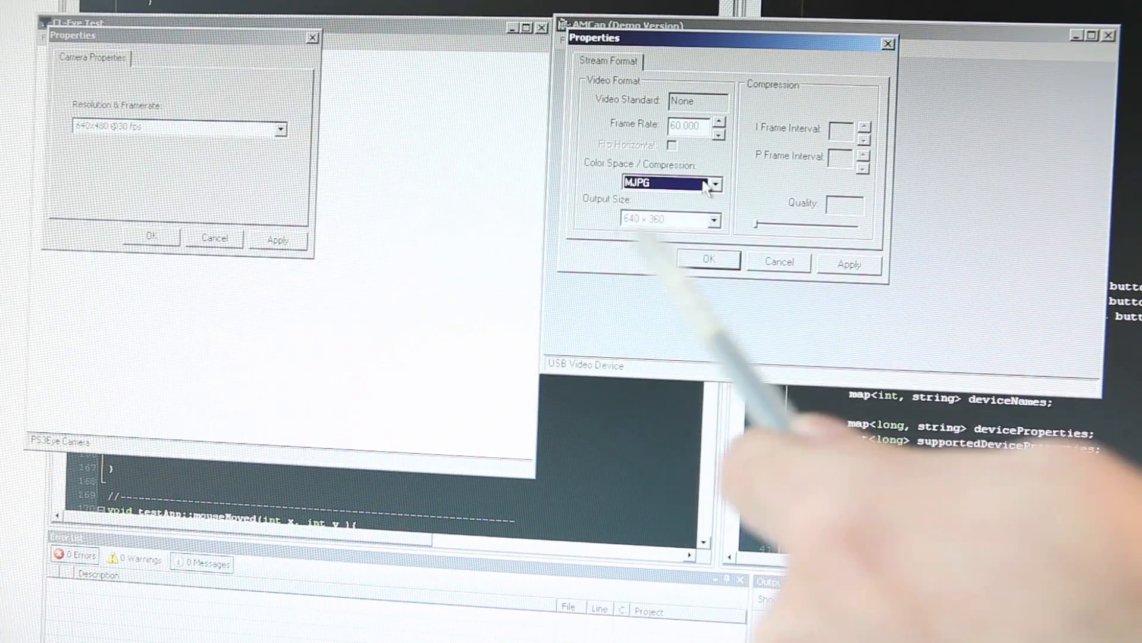
left_click(670, 220)
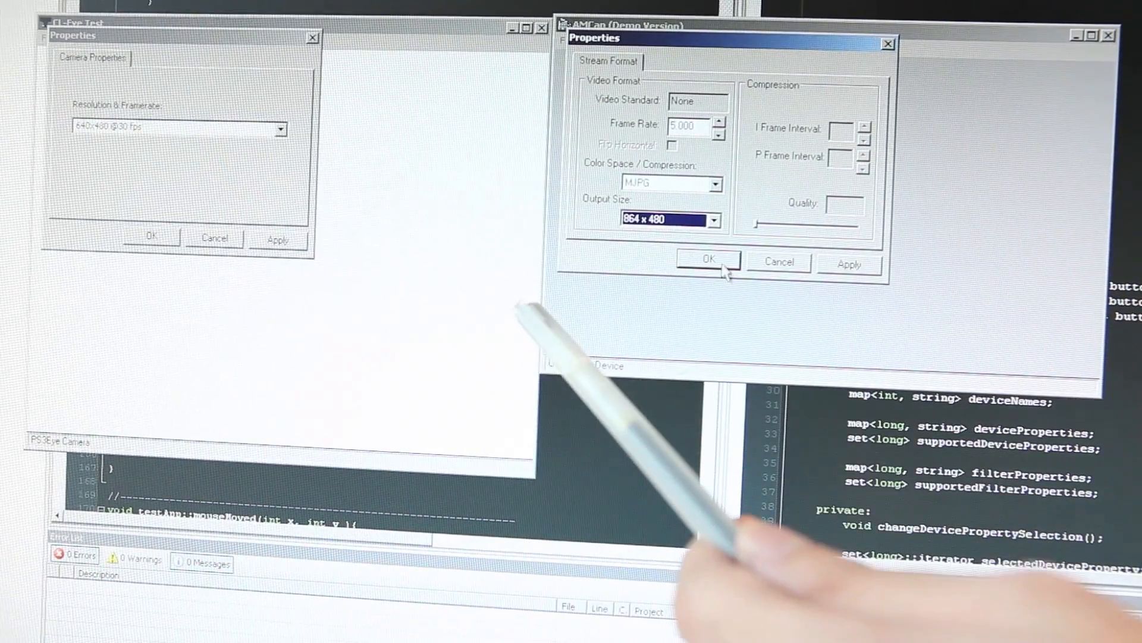
left_click(707, 260)
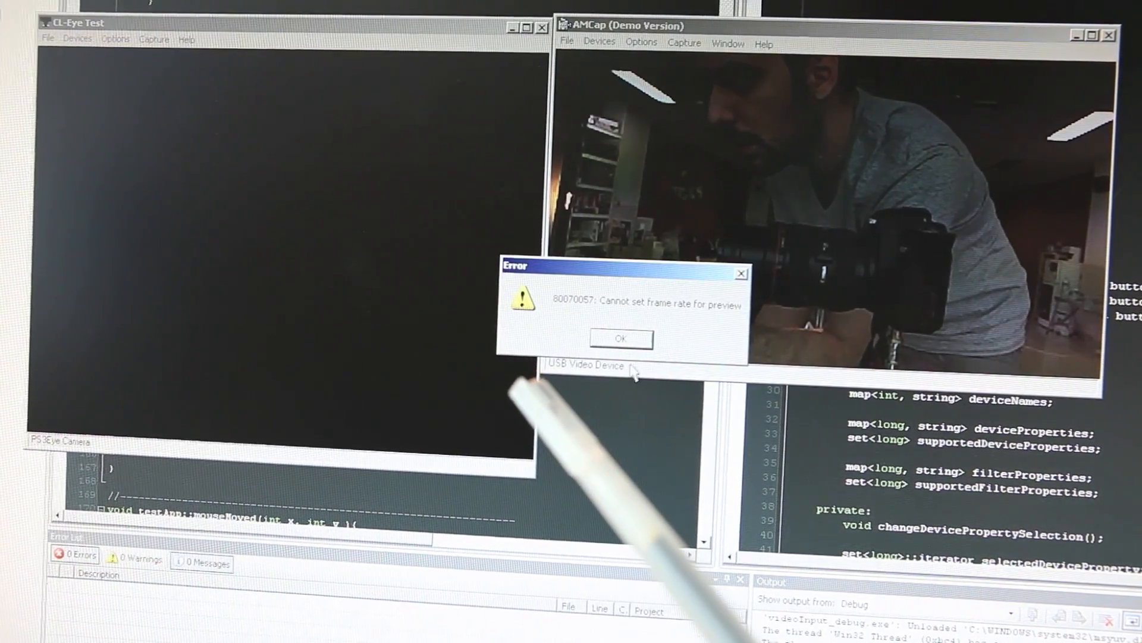
left_click(620, 340)
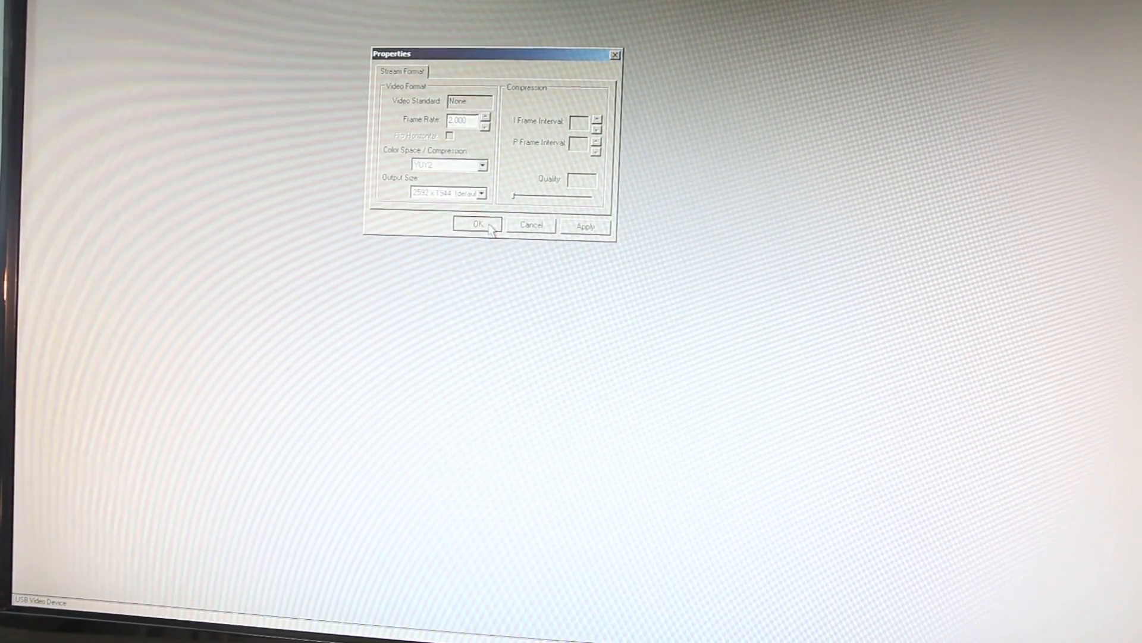
Confirm the YUY2 2592 x 1944, 2 fps stream format.
left_click(474, 224)
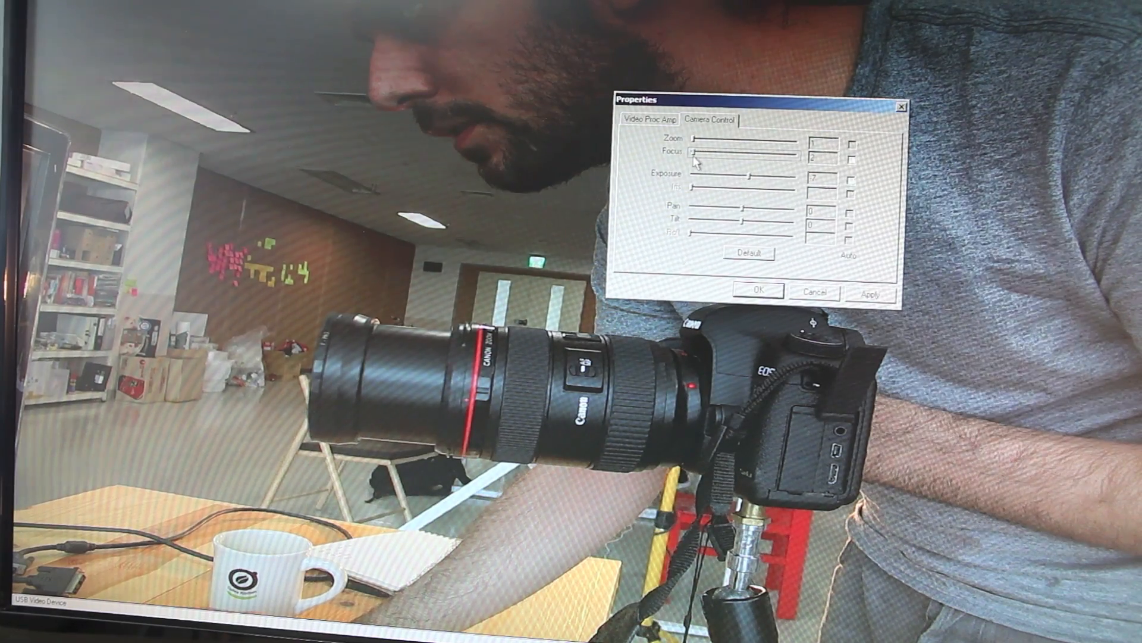
Drag the Camera Control Focus slider back and forth until focus reads 34.
left_click_drag(681, 150, 717, 151)
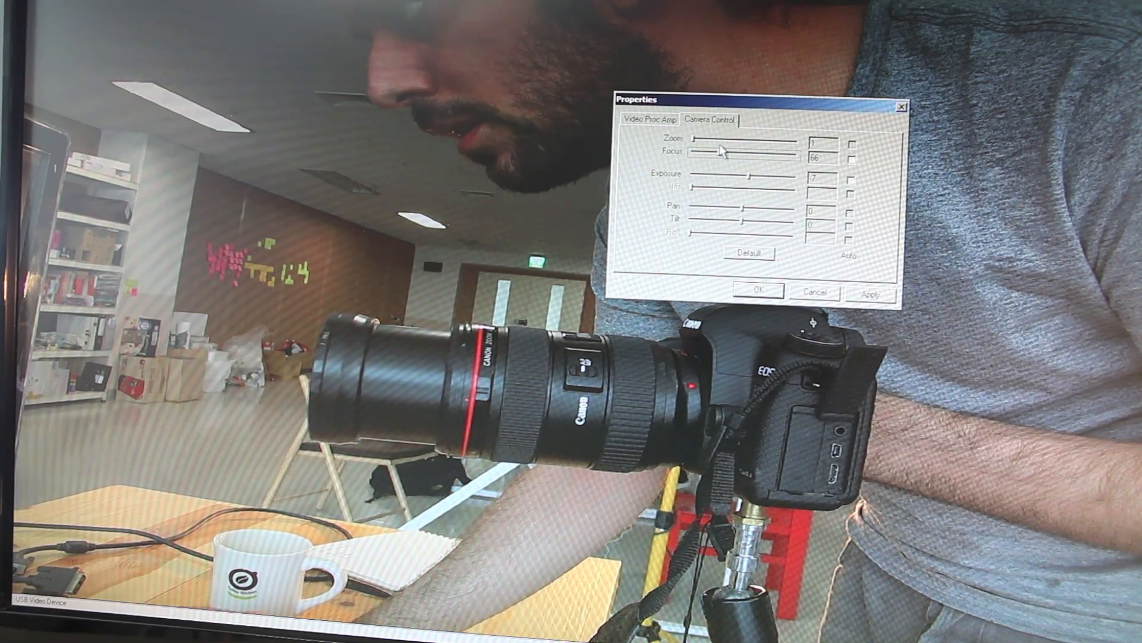
left_click_drag(703, 156, 743, 156)
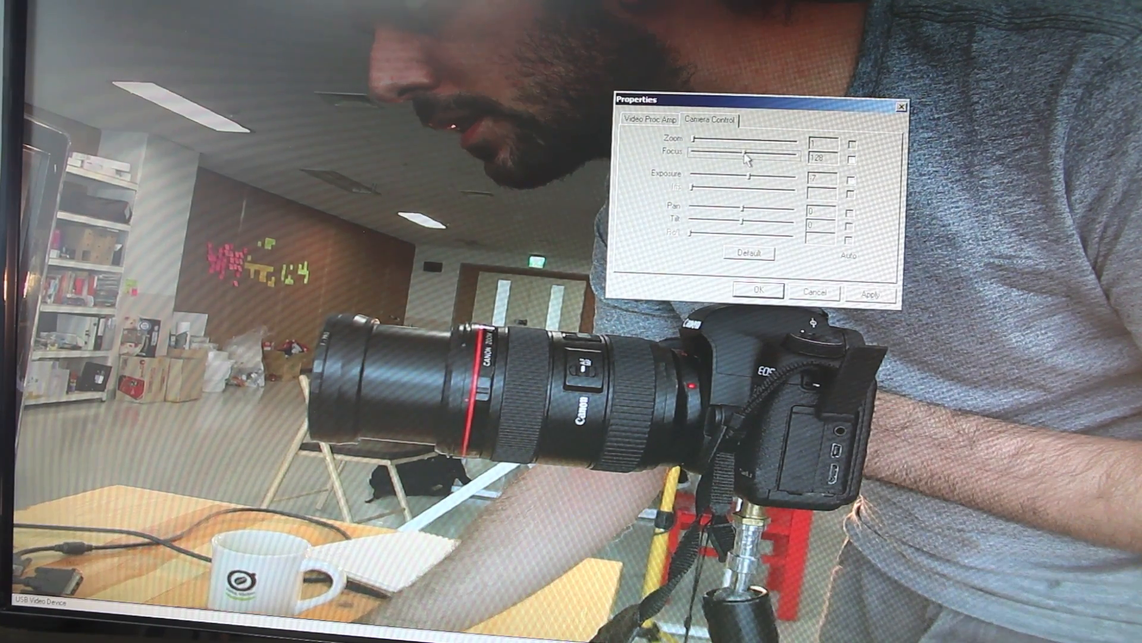
left_click_drag(743, 157, 734, 157)
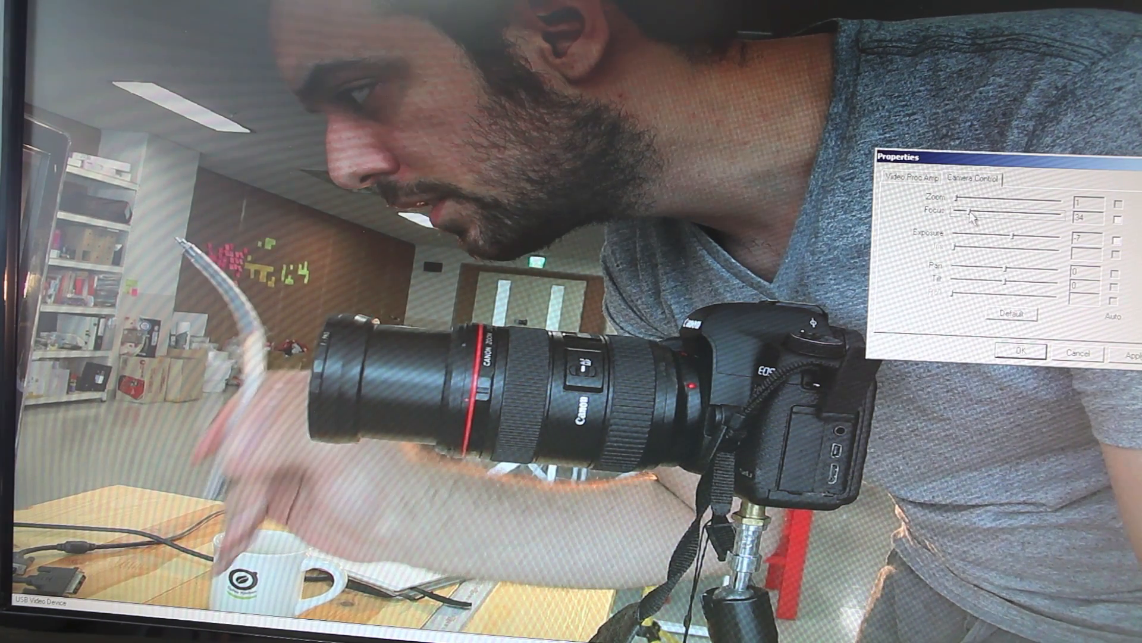
Show the Video Proc Amp settings and drag Contrast, leaving it at 21.
left_click(914, 179)
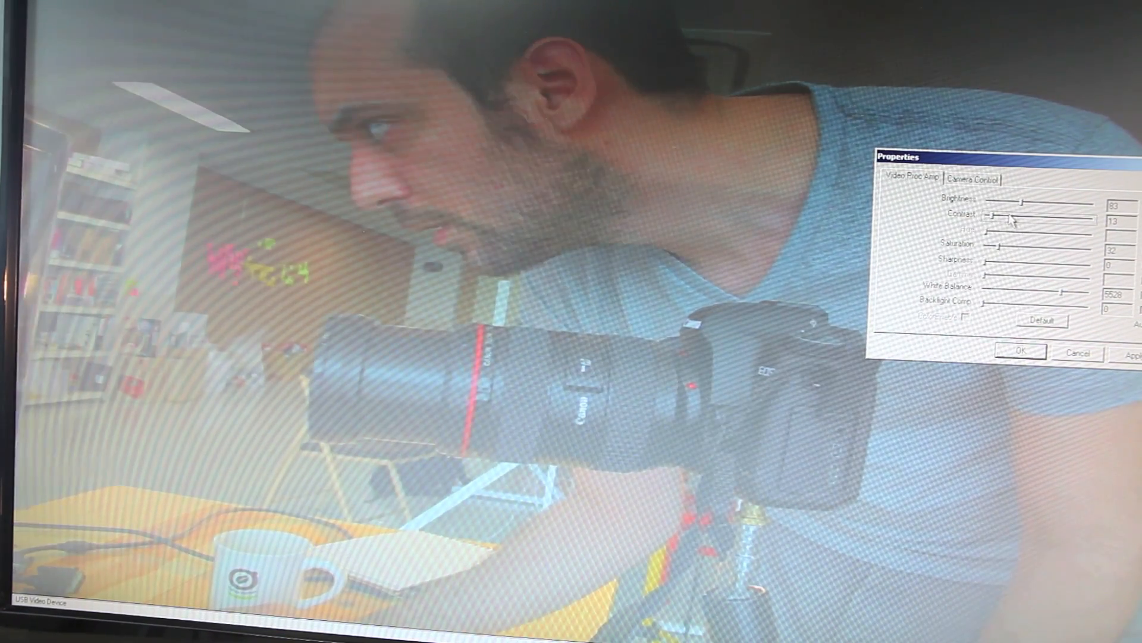
left_click_drag(990, 217, 1002, 217)
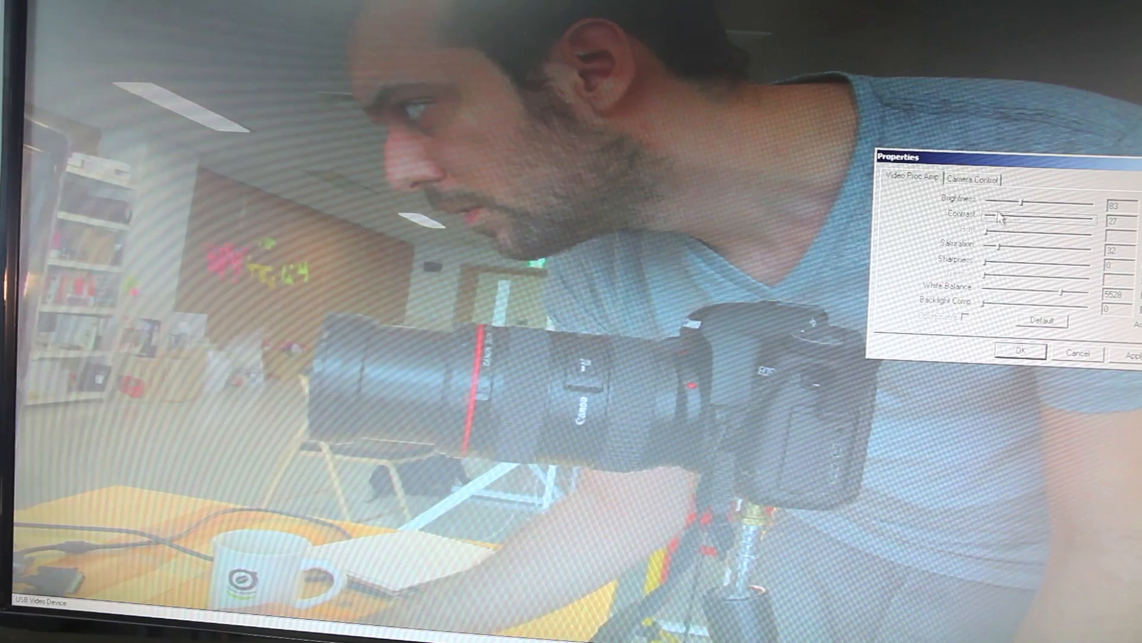
left_click_drag(998, 215, 1020, 216)
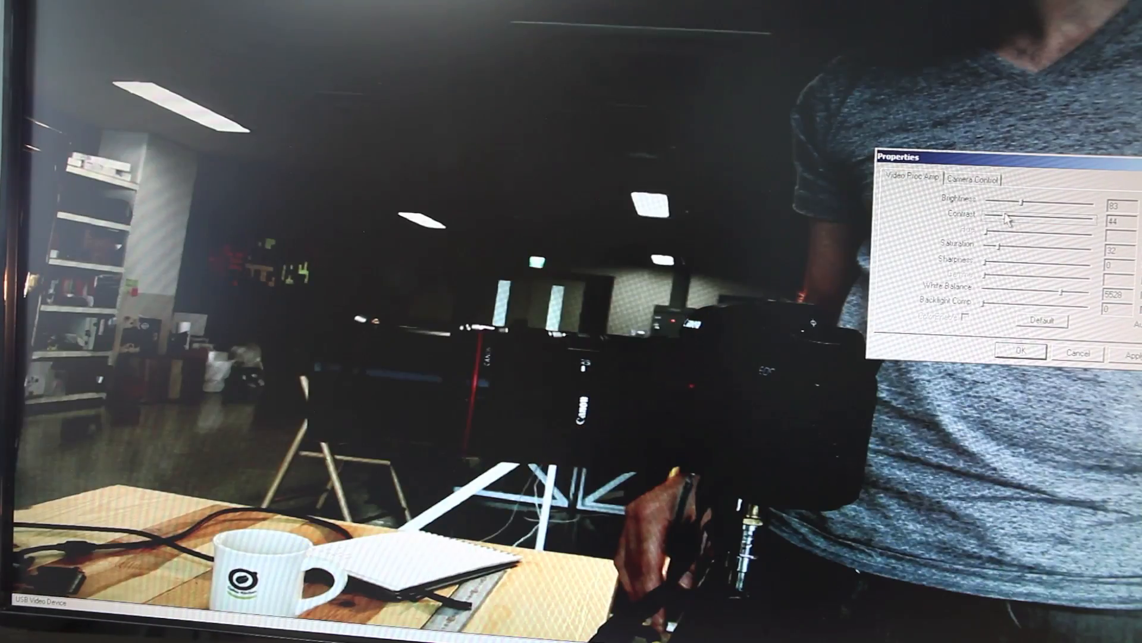
left_click_drag(1011, 220, 1004, 220)
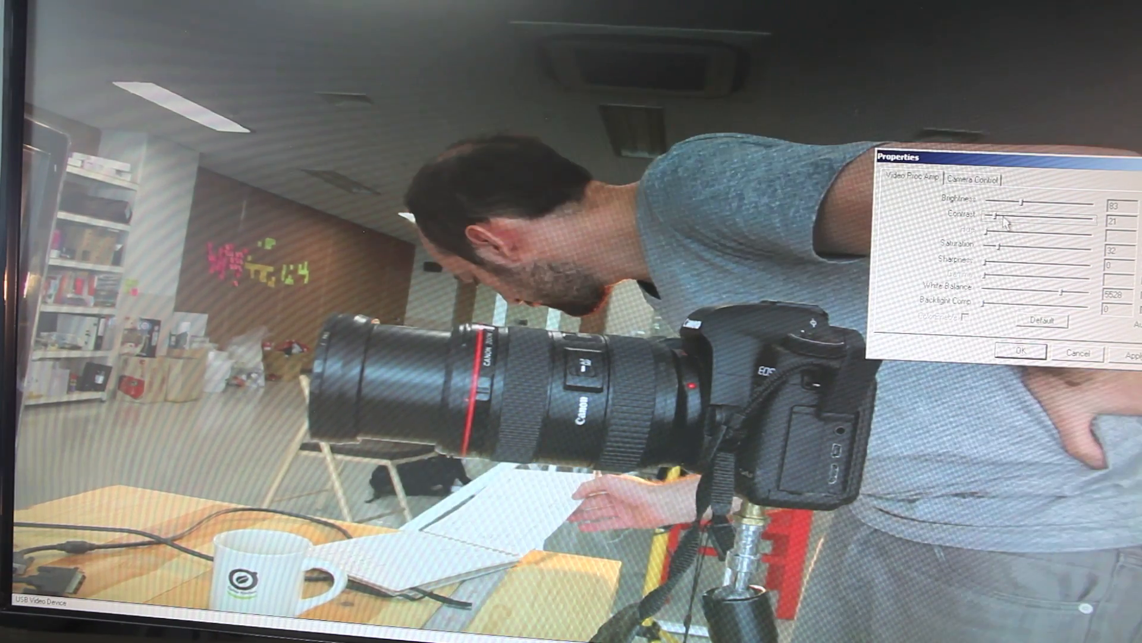
Return to Camera Control and drag the Focus slider, settling at 68.
left_click(973, 180)
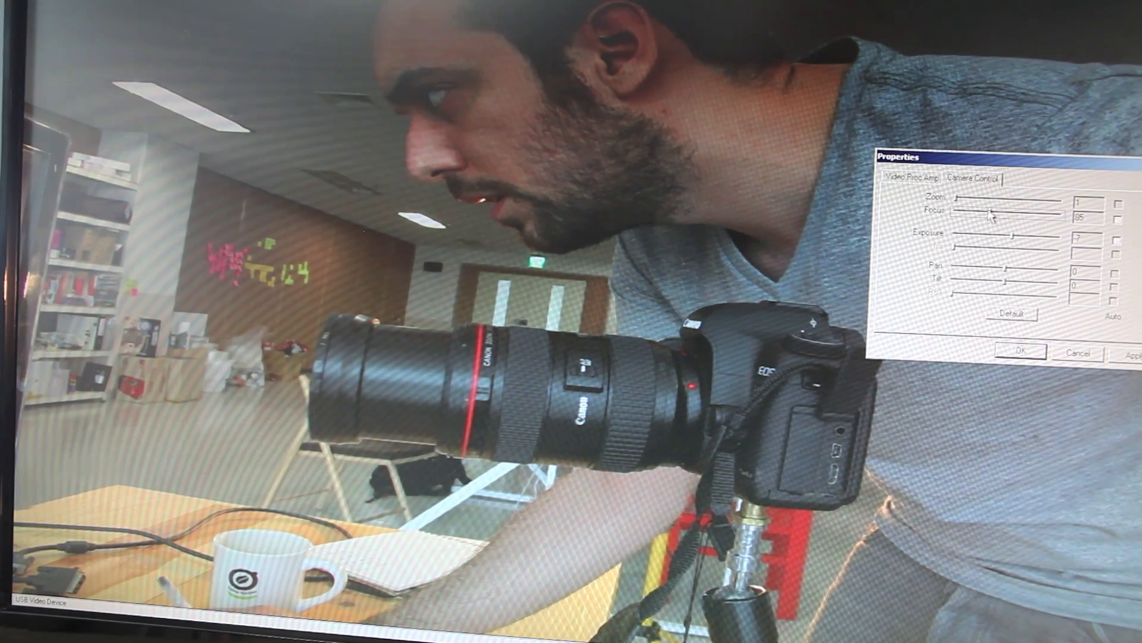
left_click_drag(994, 212, 1006, 212)
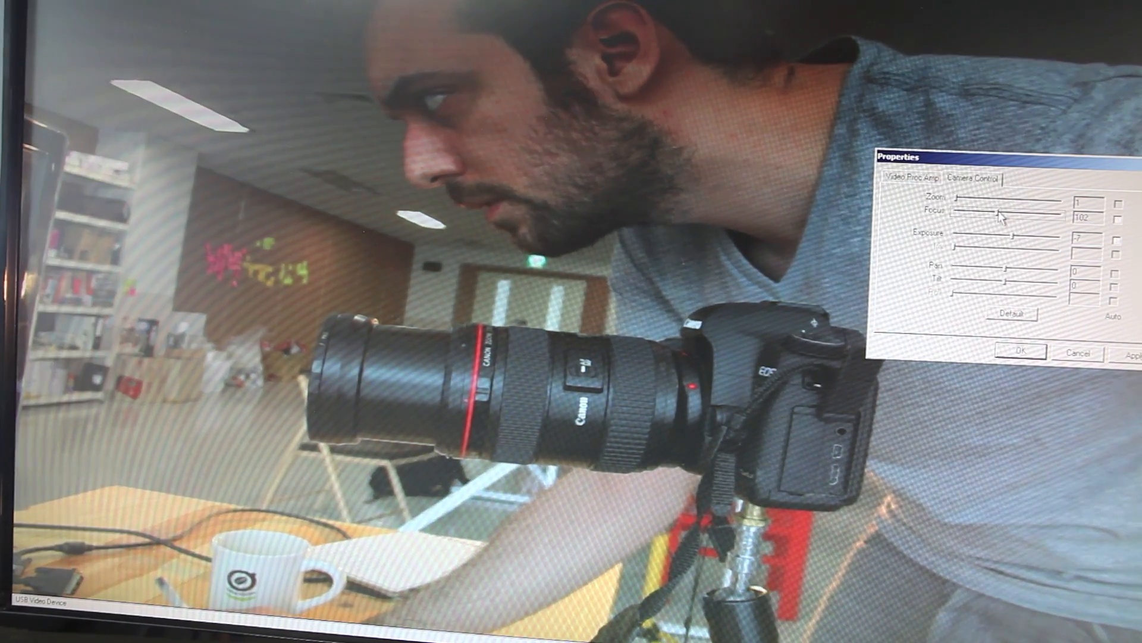
left_click_drag(1017, 212, 987, 211)
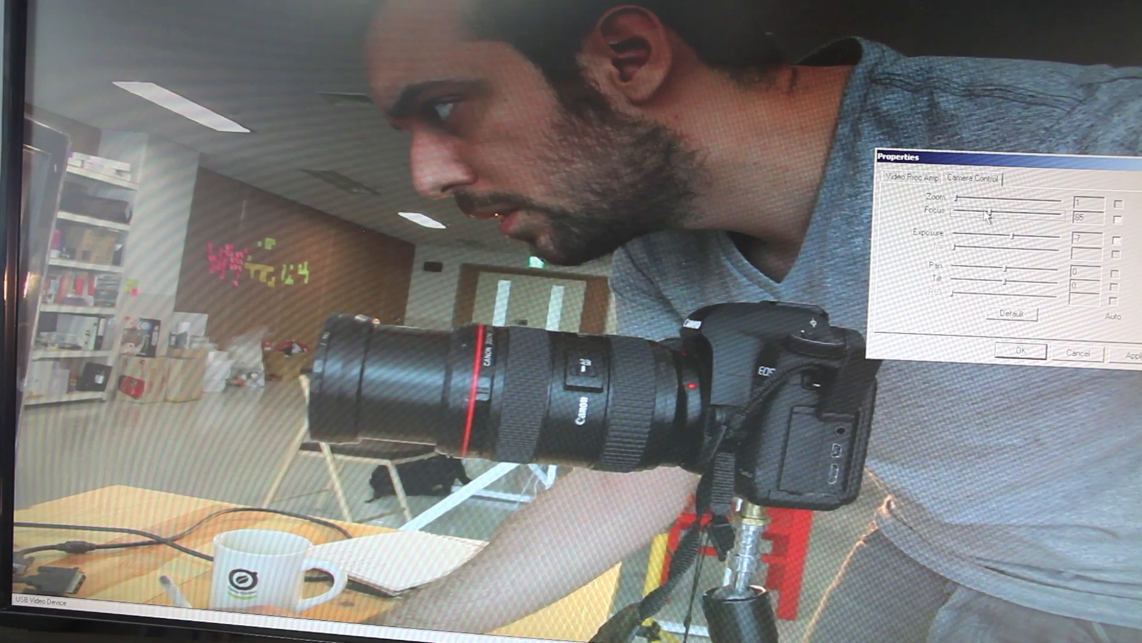
left_click_drag(991, 213, 973, 214)
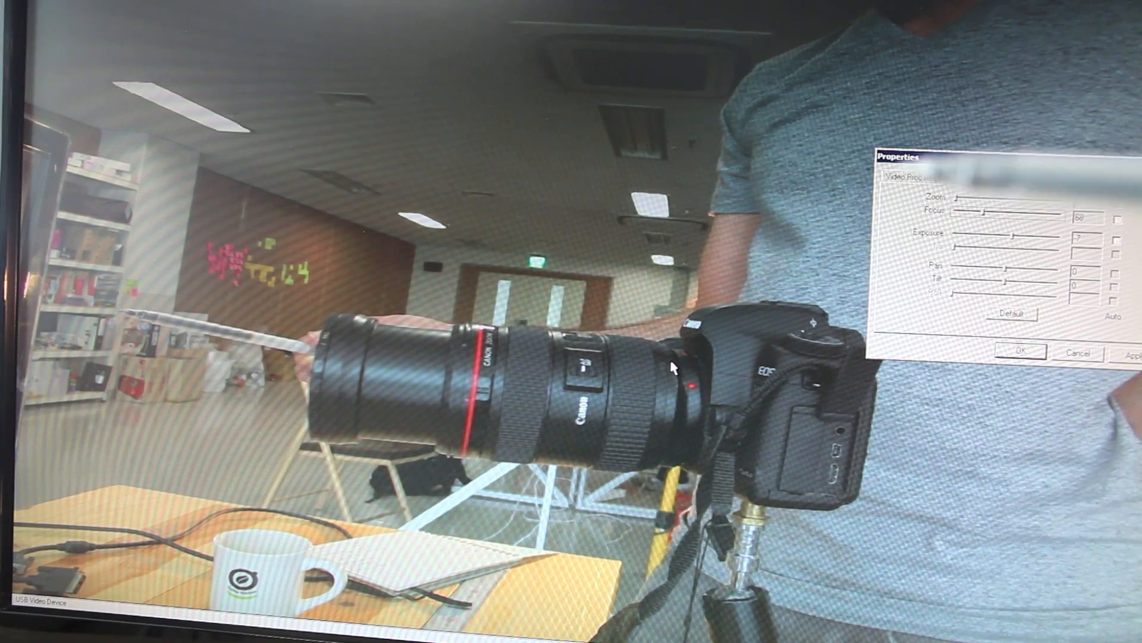
left_click(974, 179)
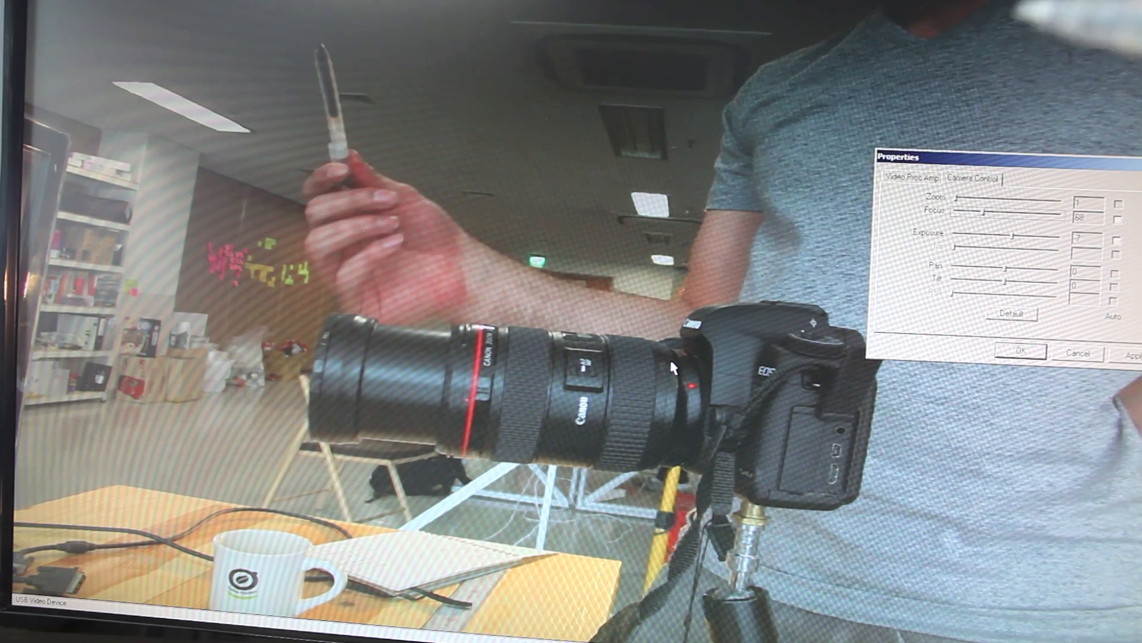